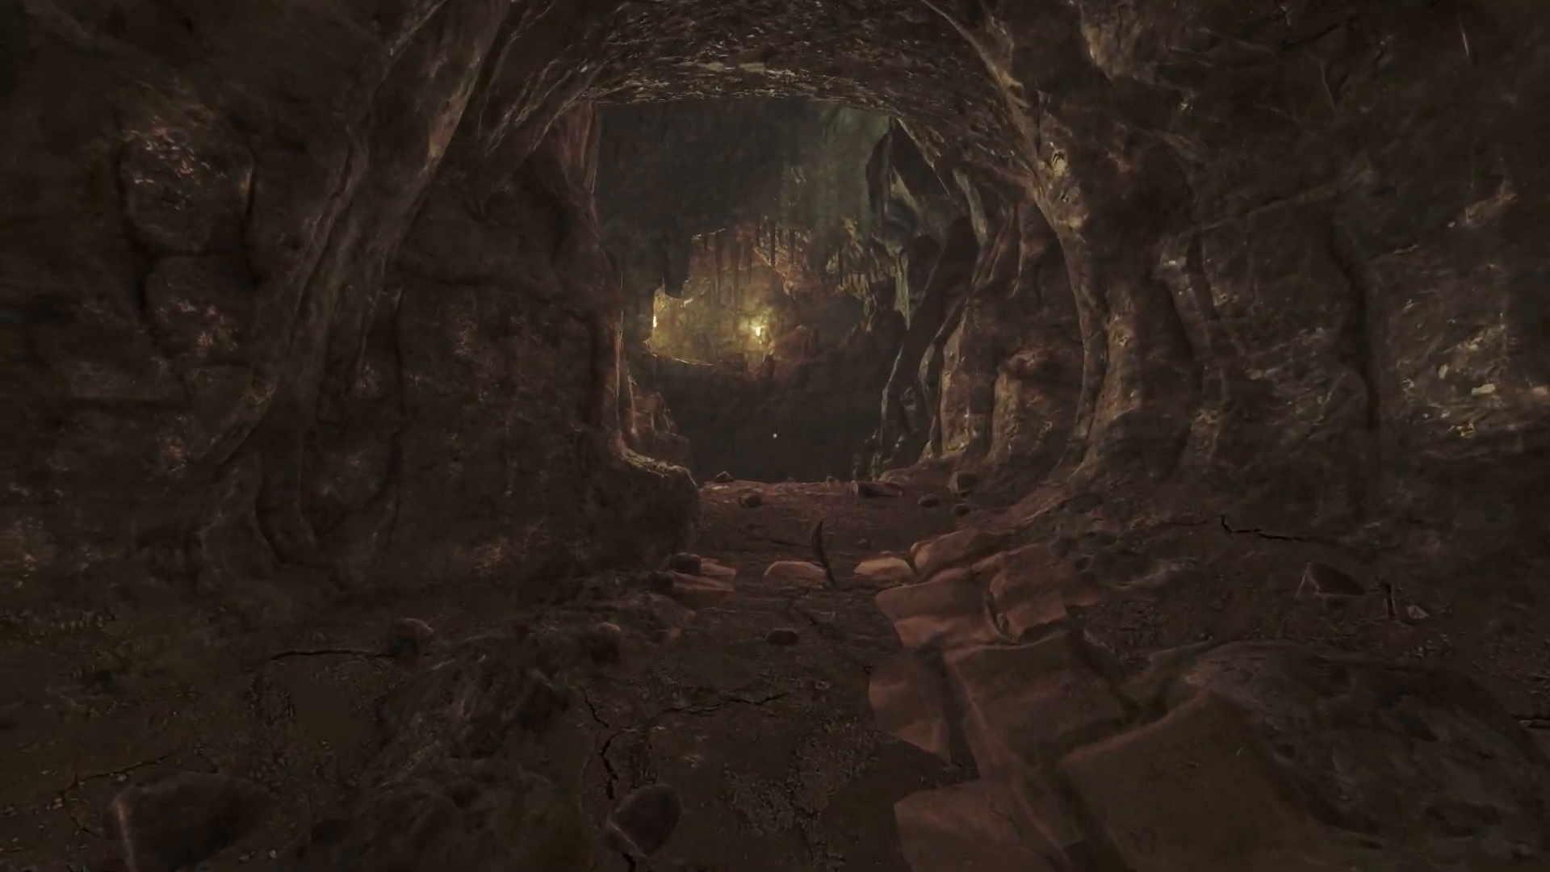
pyautogui.press('w')
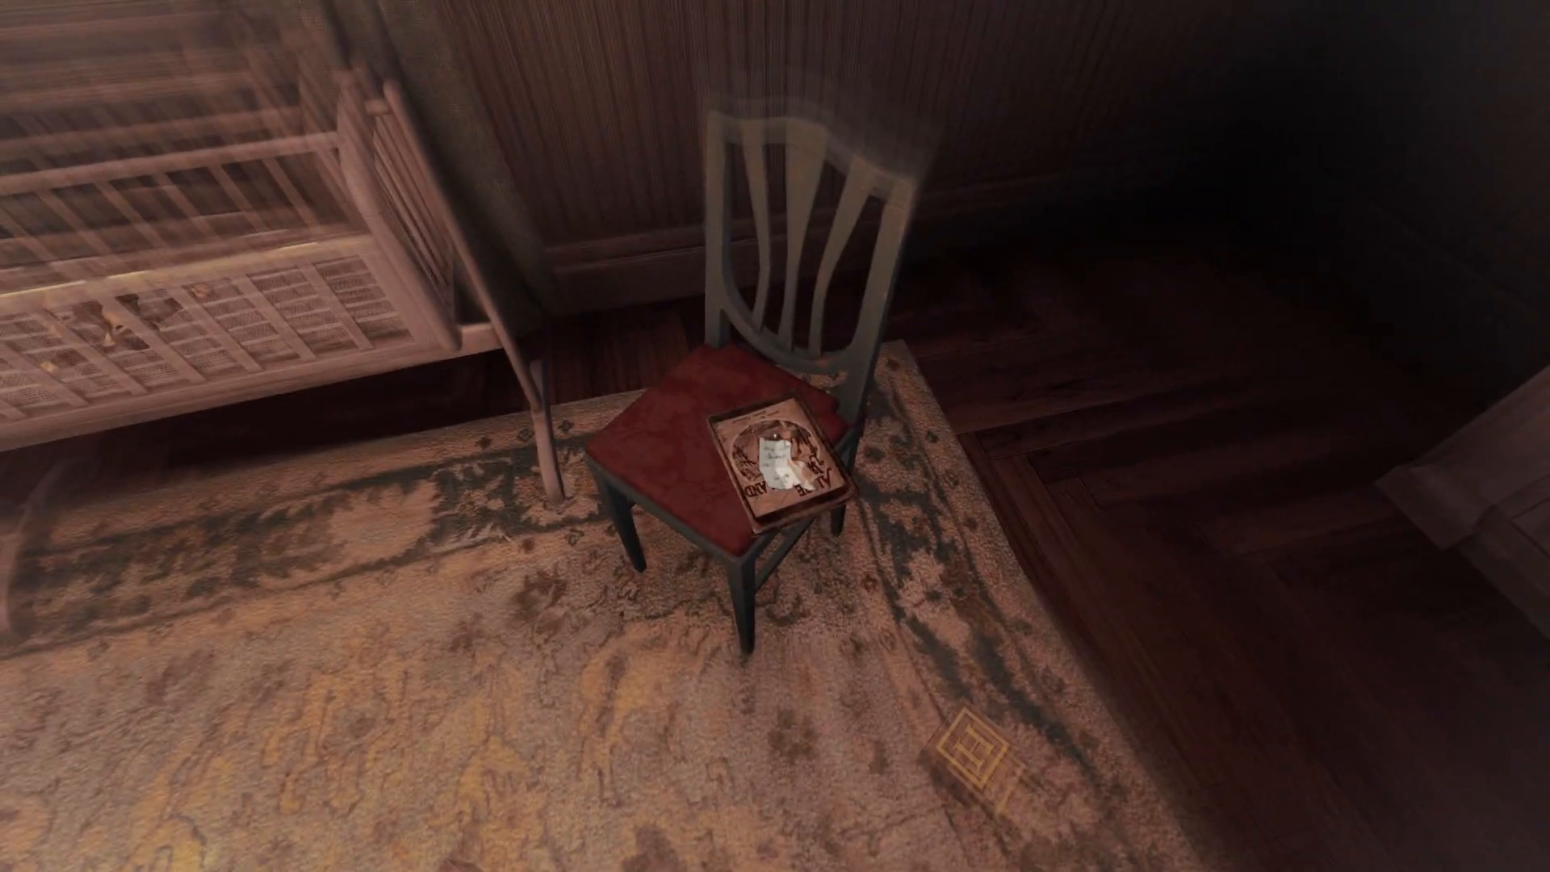
pyautogui.click(768, 471)
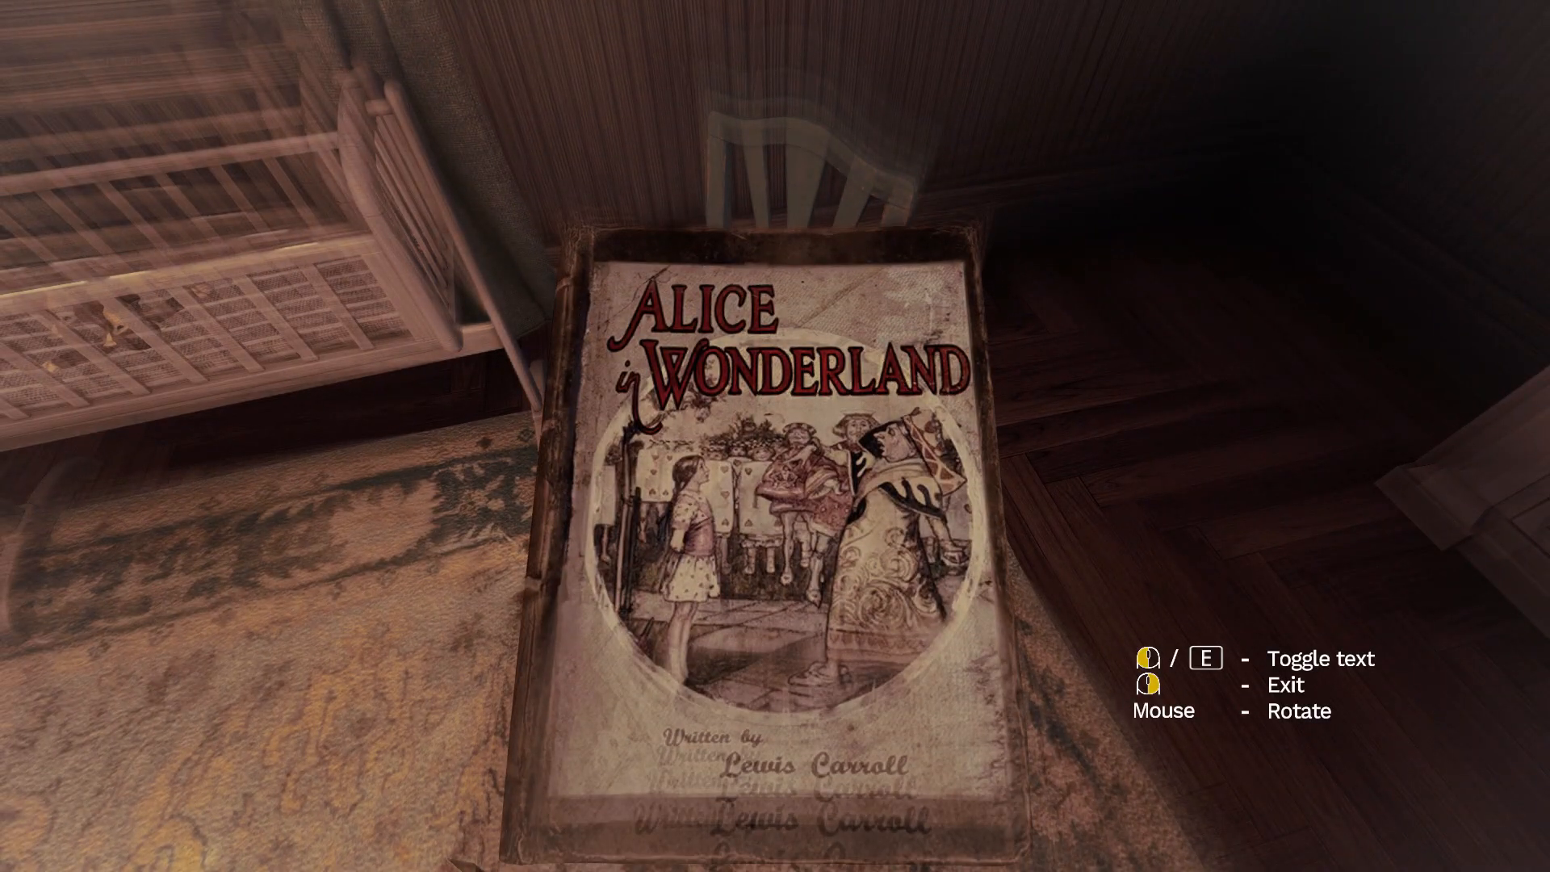